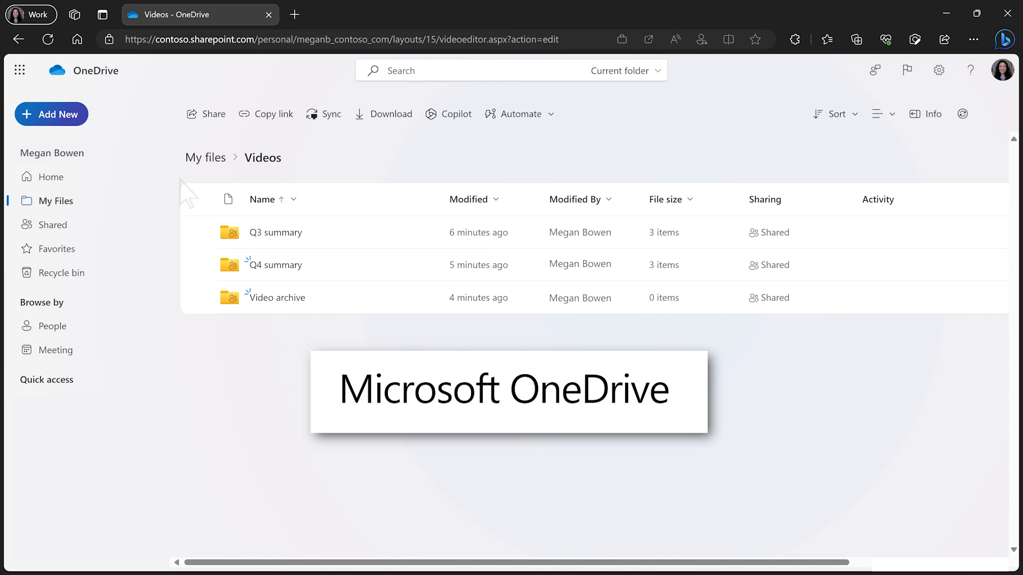
Step: Create a new Clipchamp video from the Add New menu in OneDrive's Videos folder
left_click(52, 114)
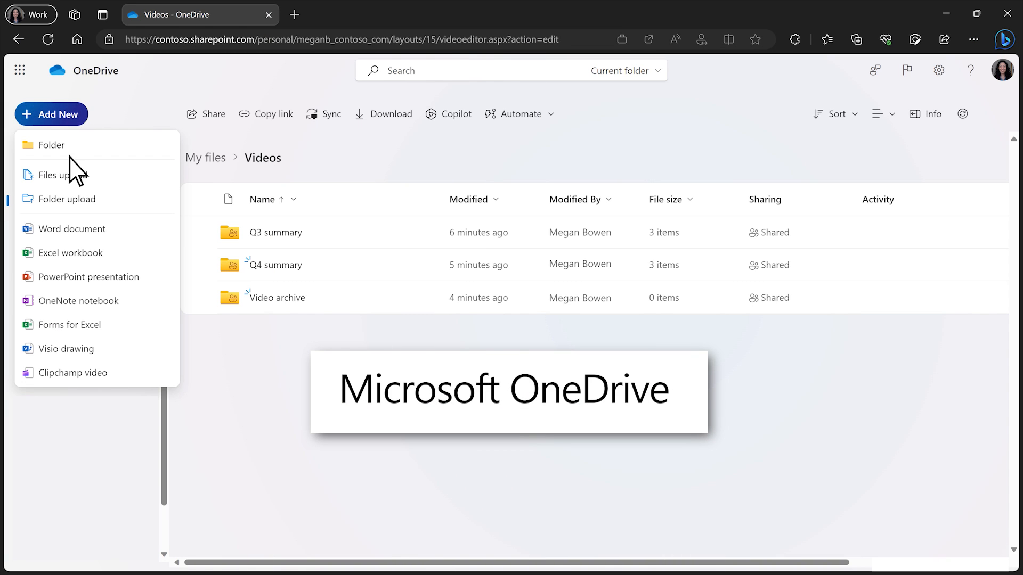
left_click(72, 372)
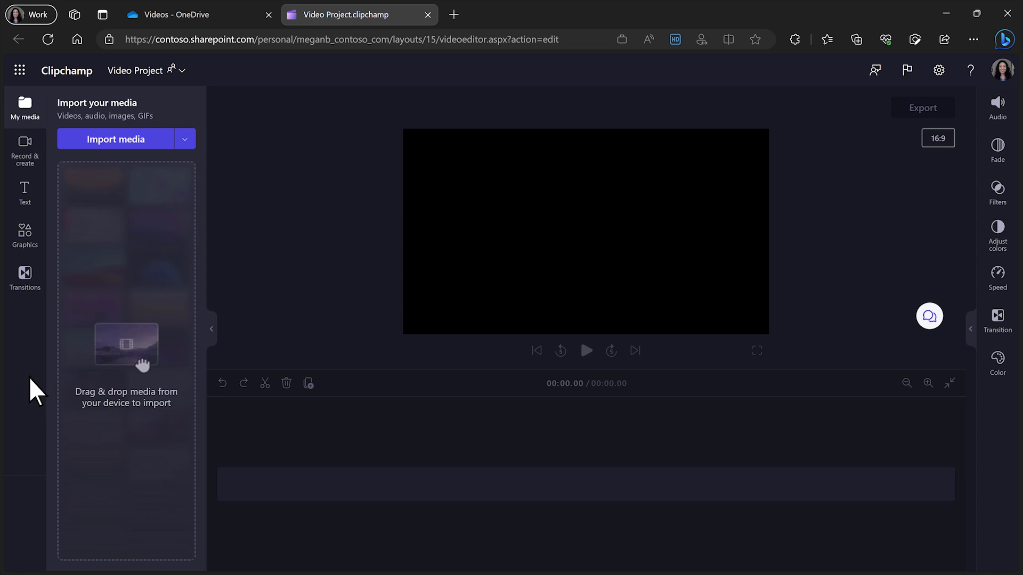
Step: Import all three footage clips from OneDrive via Import media with select-all
left_click(185, 139)
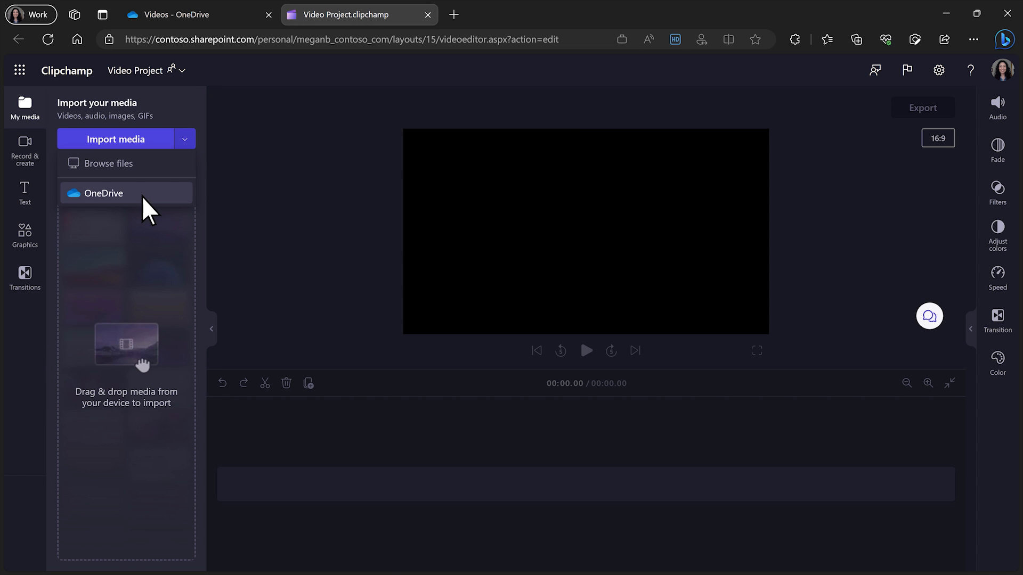
left_click(102, 193)
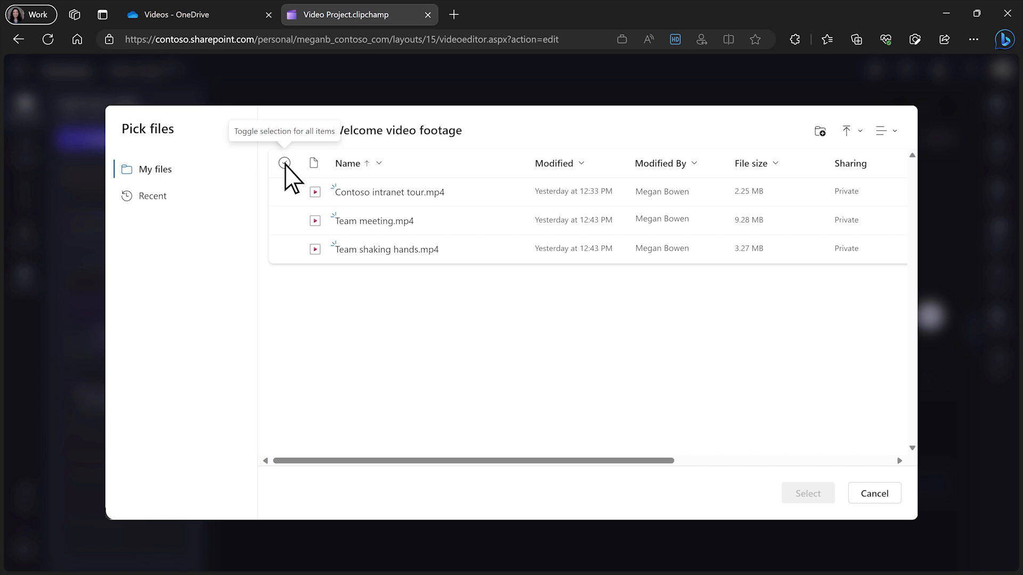
left_click(283, 163)
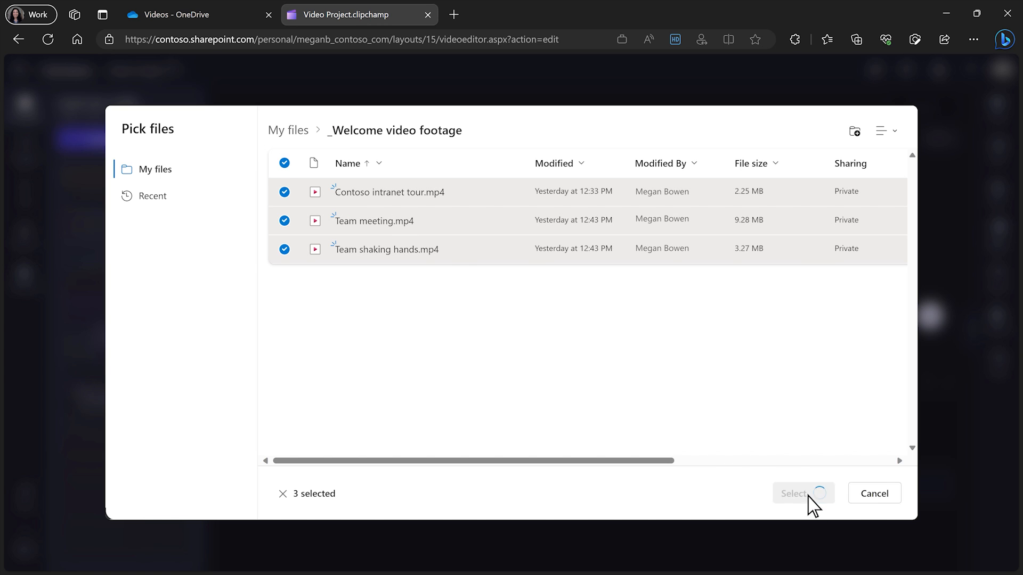
left_click(803, 493)
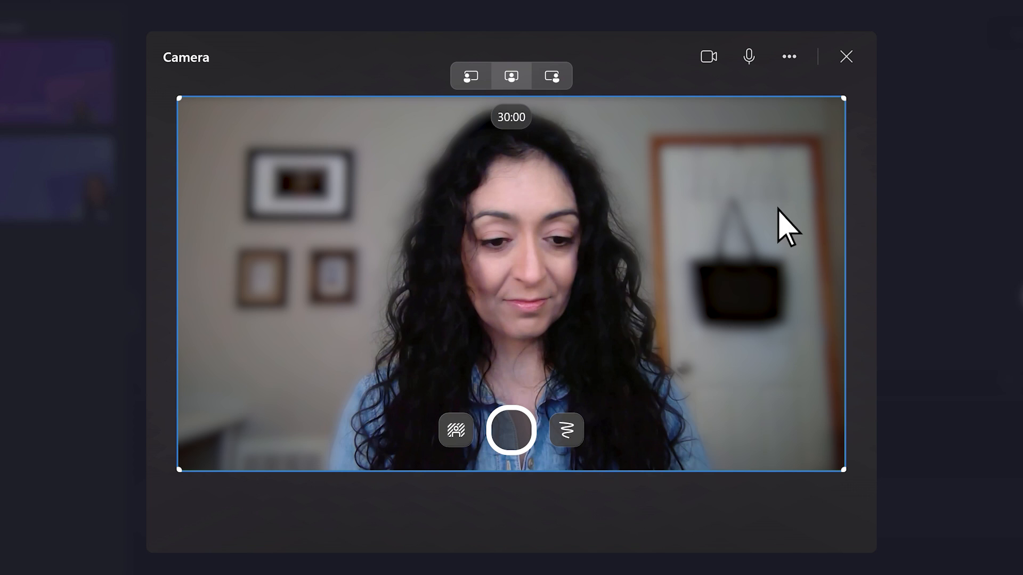
Step: Record the Megan welcome webcam message with the teleprompter turned on
left_click(788, 56)
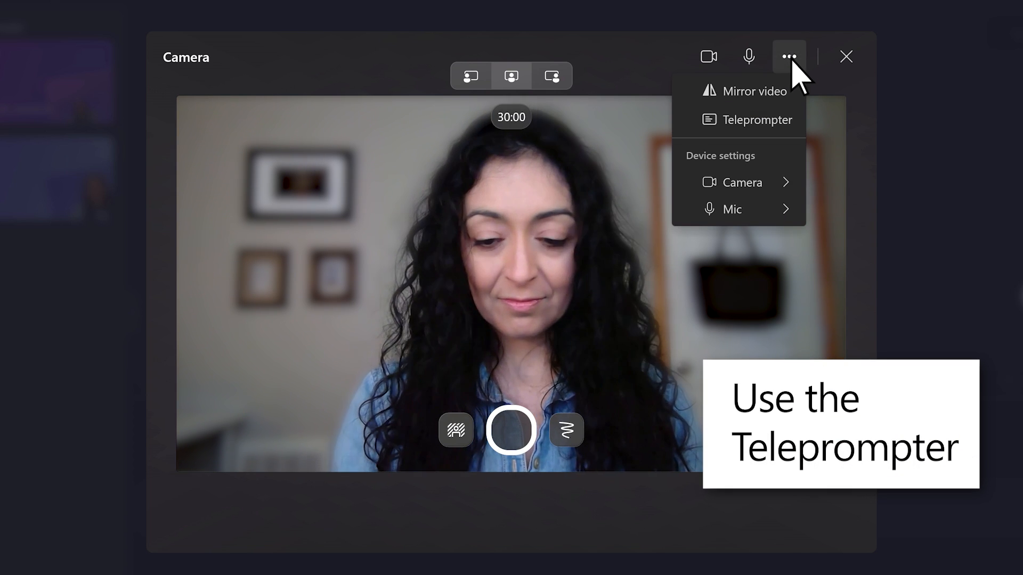
left_click(757, 120)
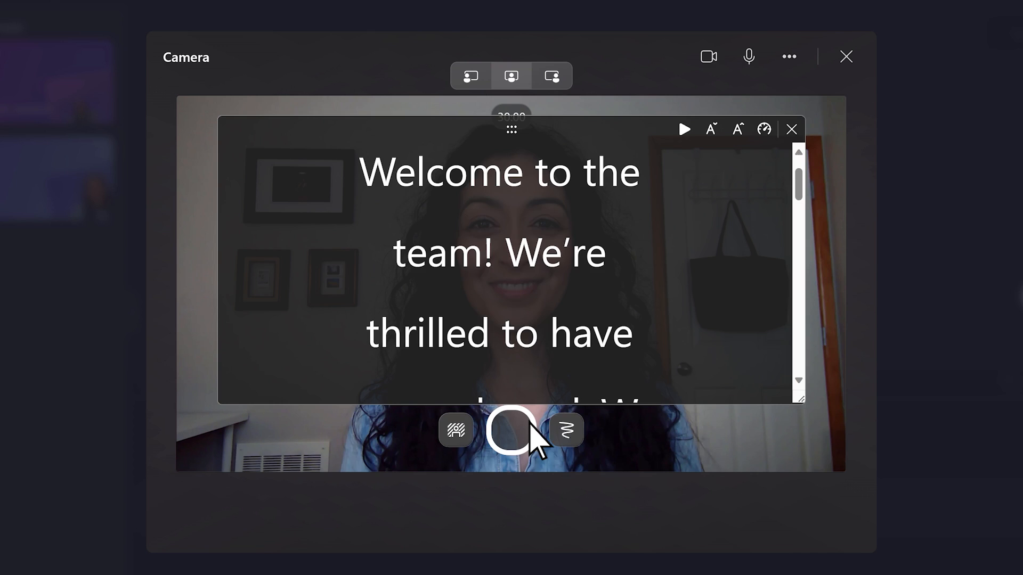
left_click(511, 430)
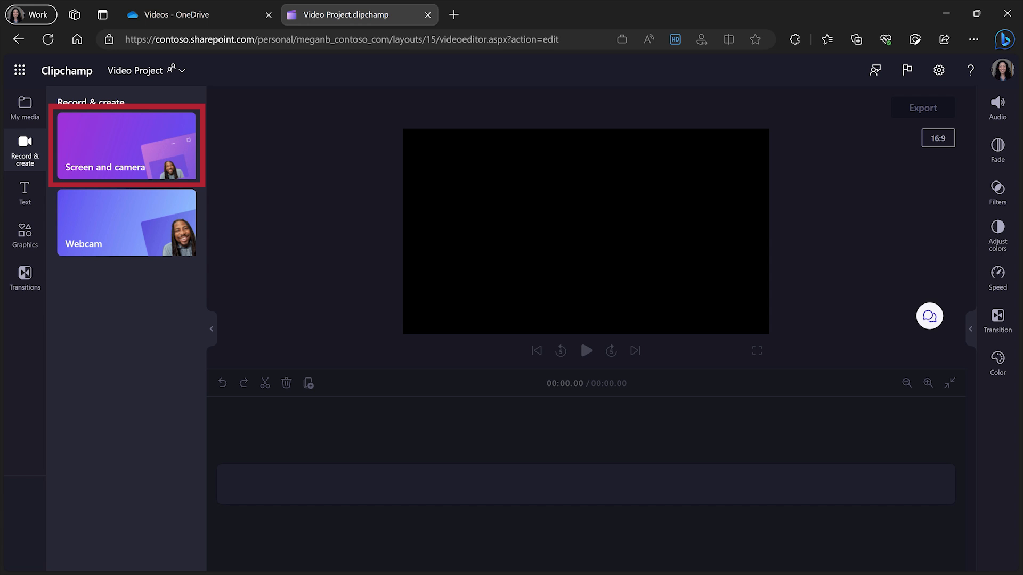
left_click(25, 108)
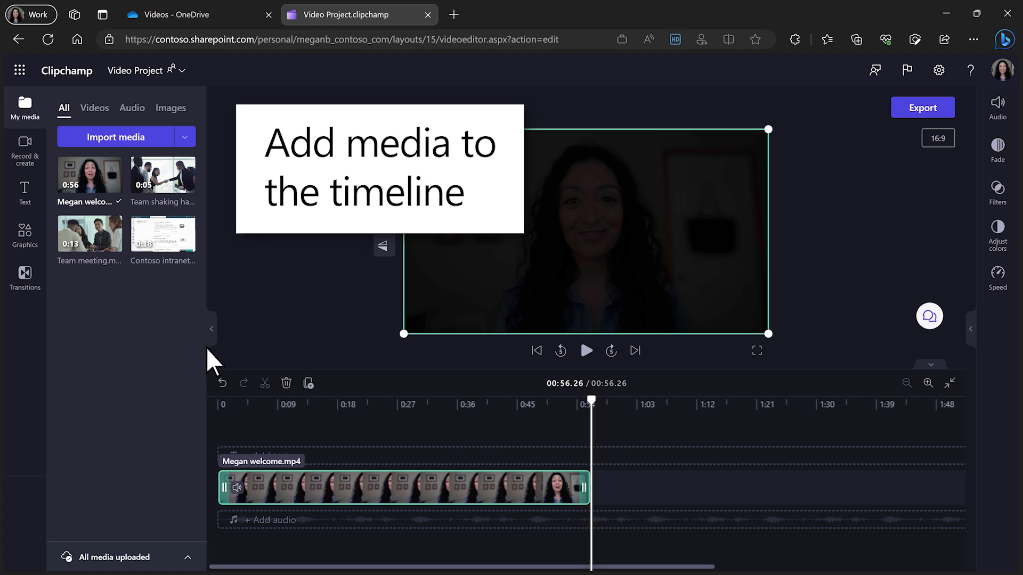
Step: Place the playhead near the clip's start and zoom the timeline in for precise cutting
left_click(234, 399)
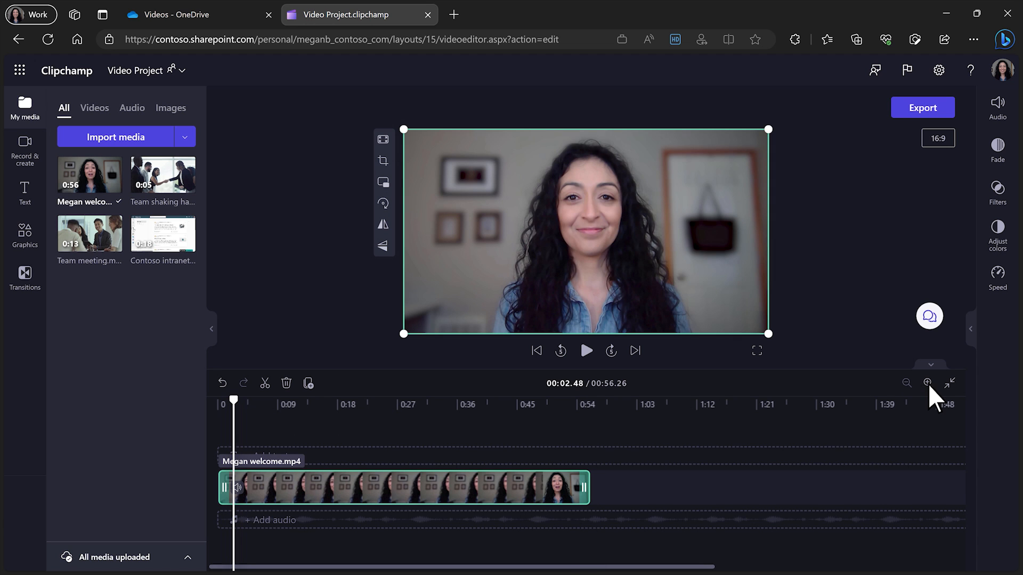
left_click(927, 383)
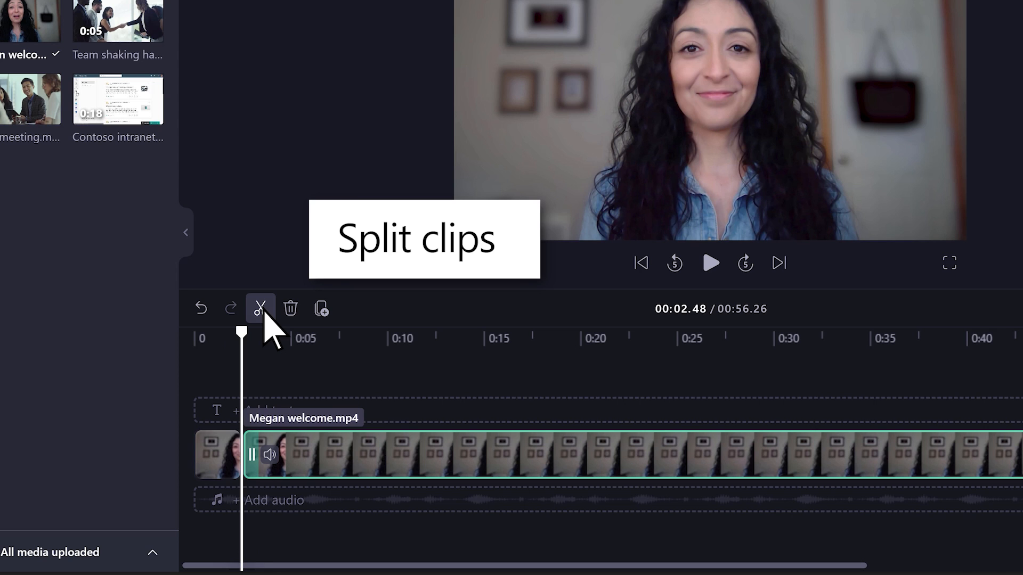
mouse_move(251, 454)
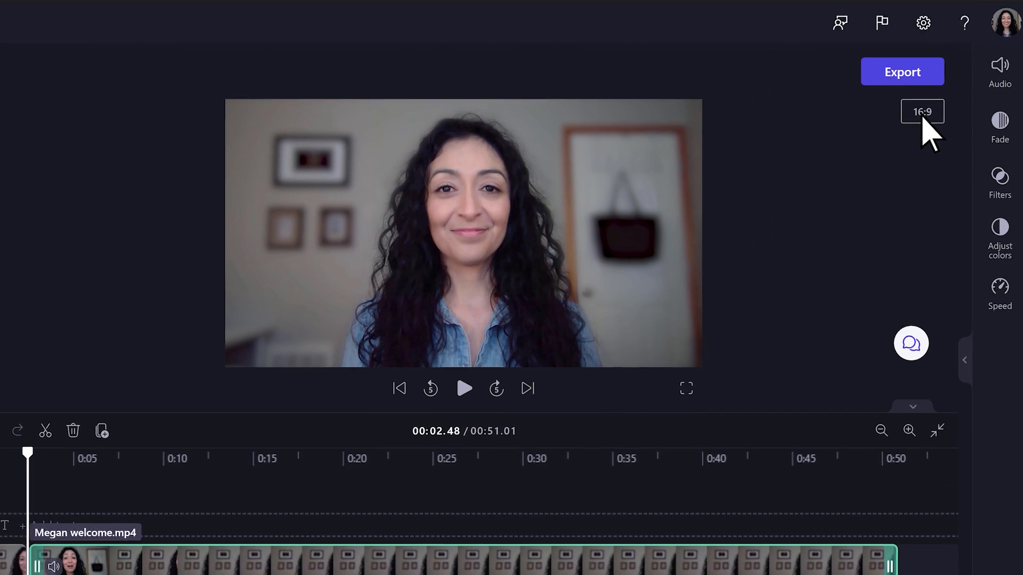
Step: Switch the project to a 1:1 square frame and fit the welcome clip to it
left_click(922, 111)
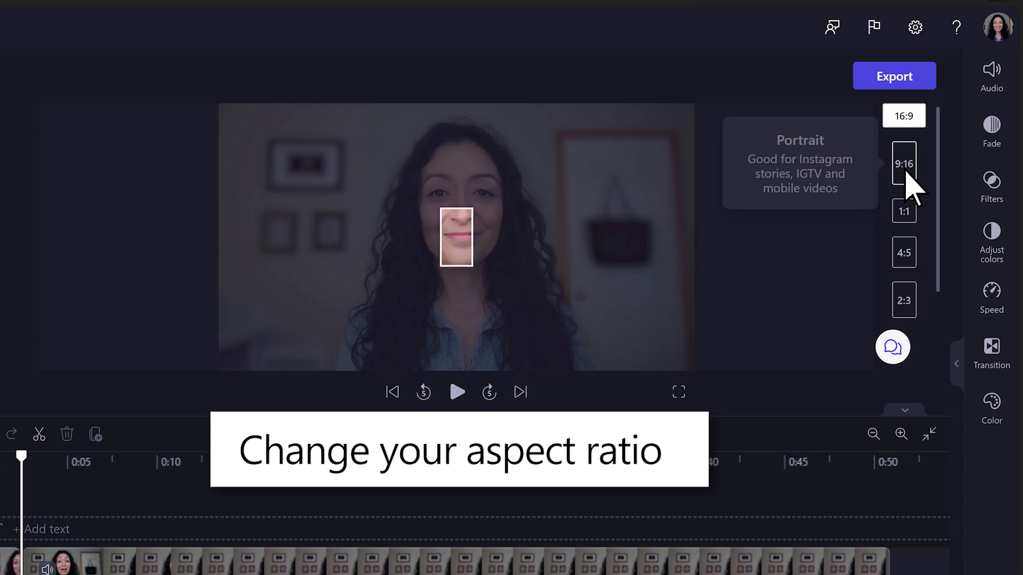
left_click(904, 163)
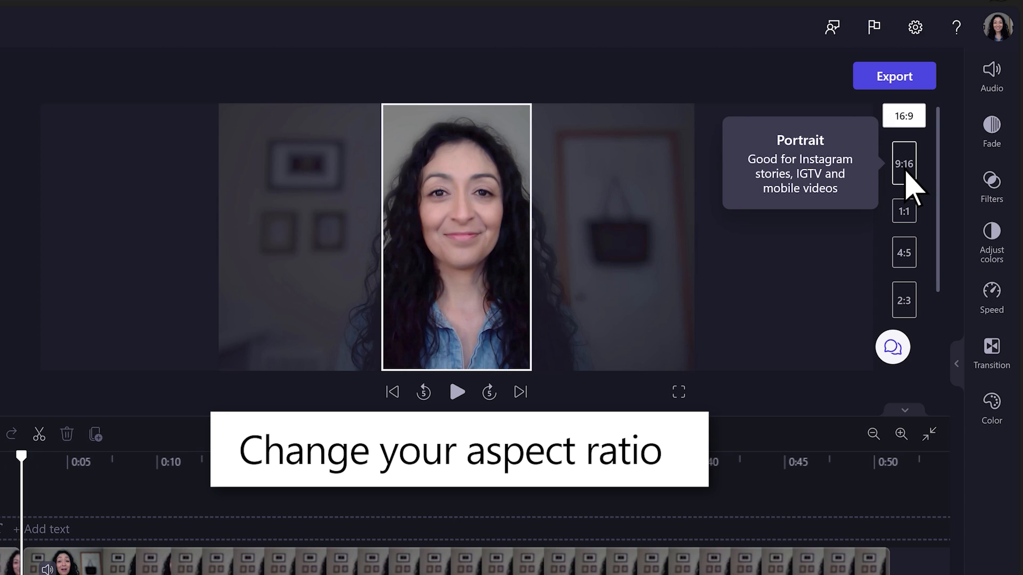
left_click(903, 211)
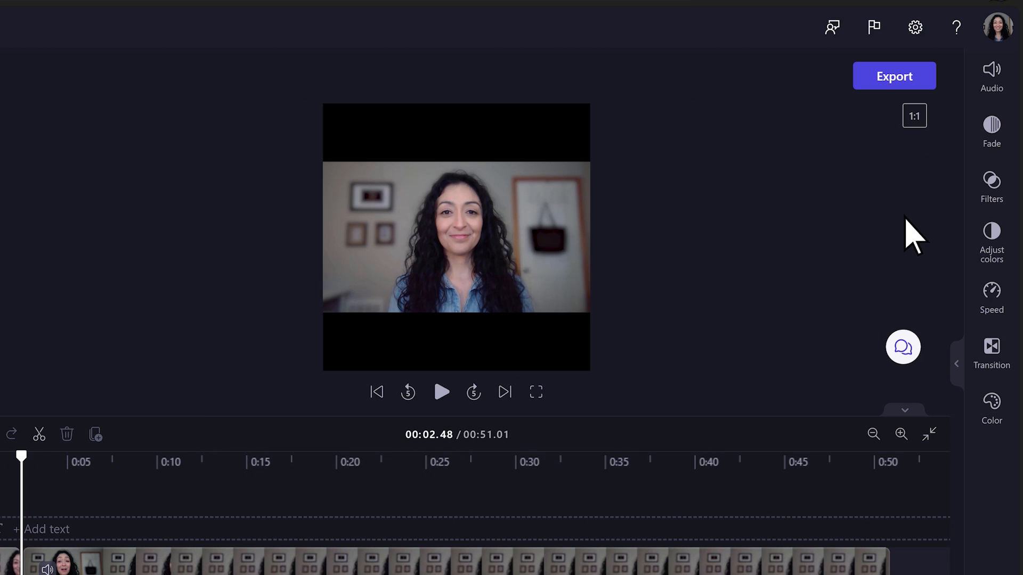
left_click(455, 238)
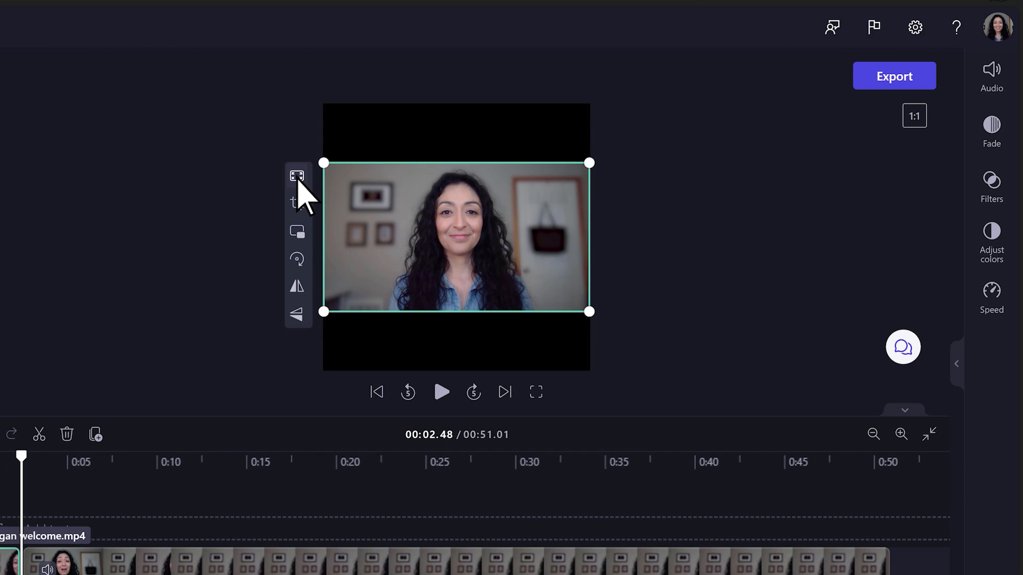
left_click(297, 176)
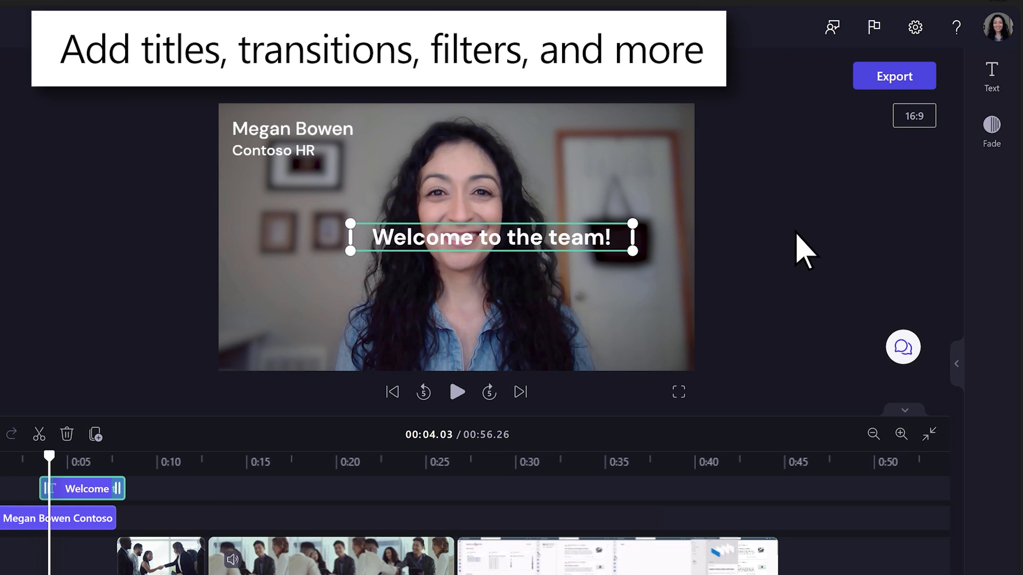
Step: Open the title's text properties and scroll to position 'Welcome to the team!' lower
left_click(991, 75)
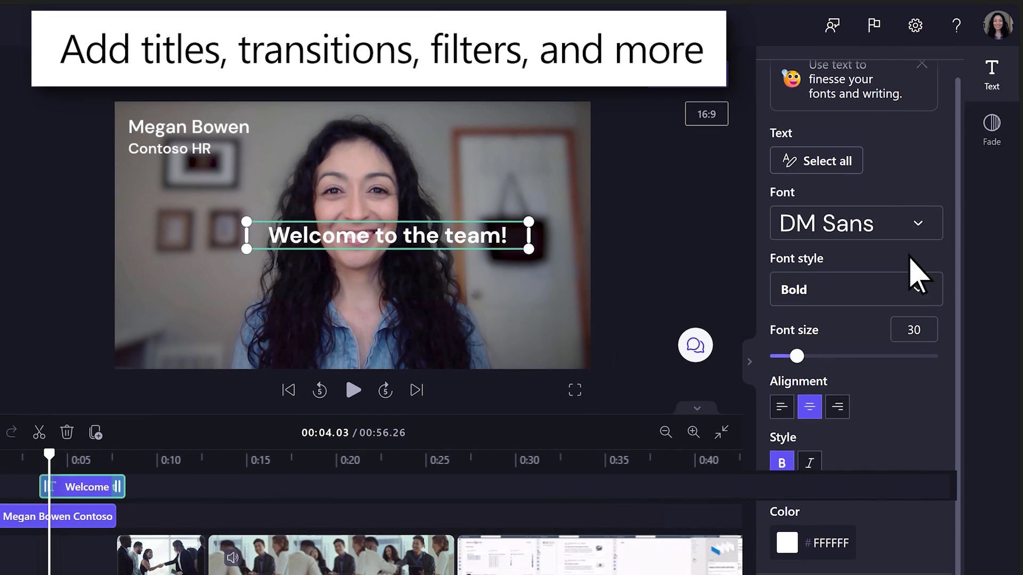
scroll("down", 3)
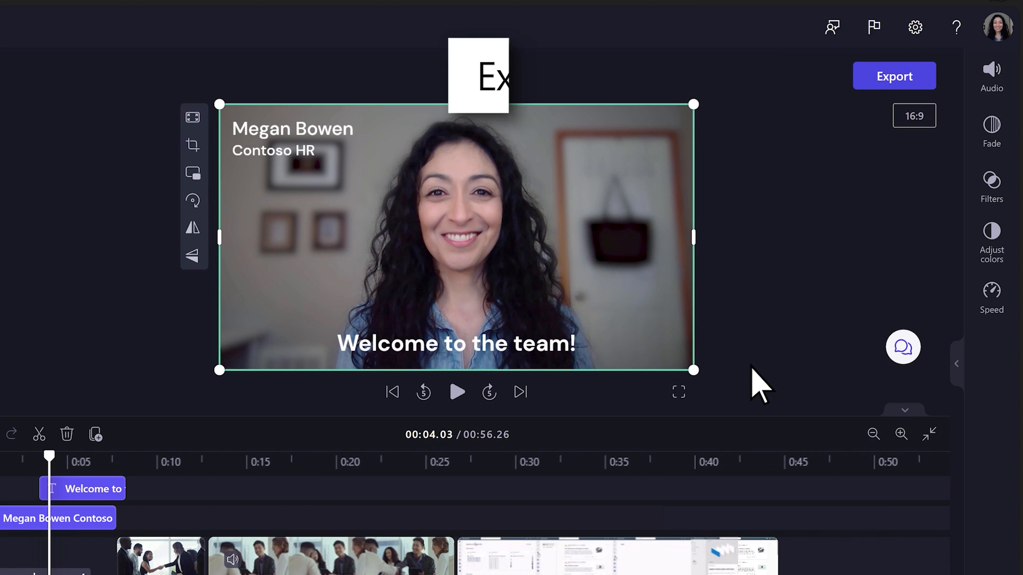
mouse_move(894, 91)
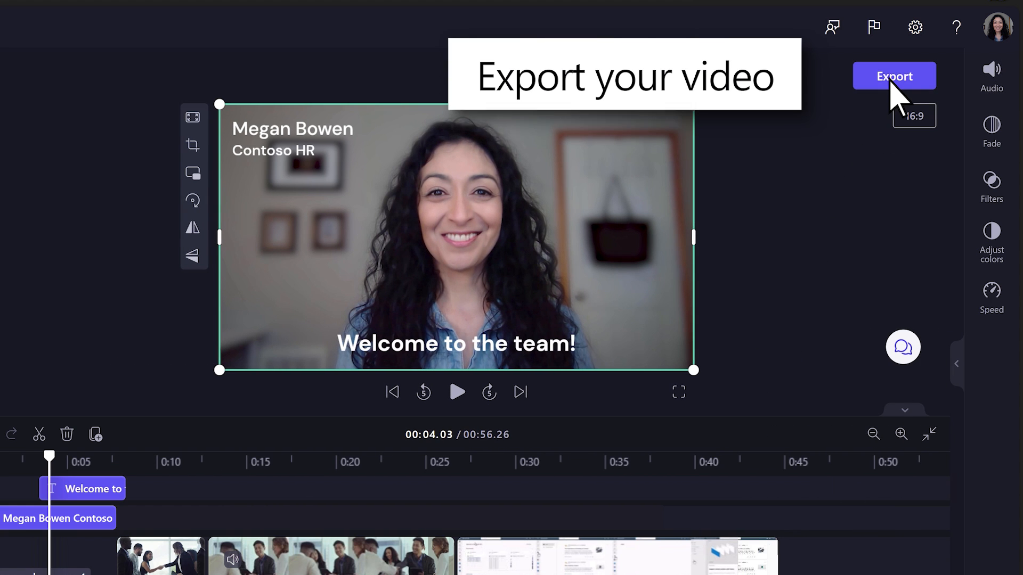
Step: Export 'Welcome to the team.mp4' in 1080p to OneDrive and open it in Stream
left_click(894, 76)
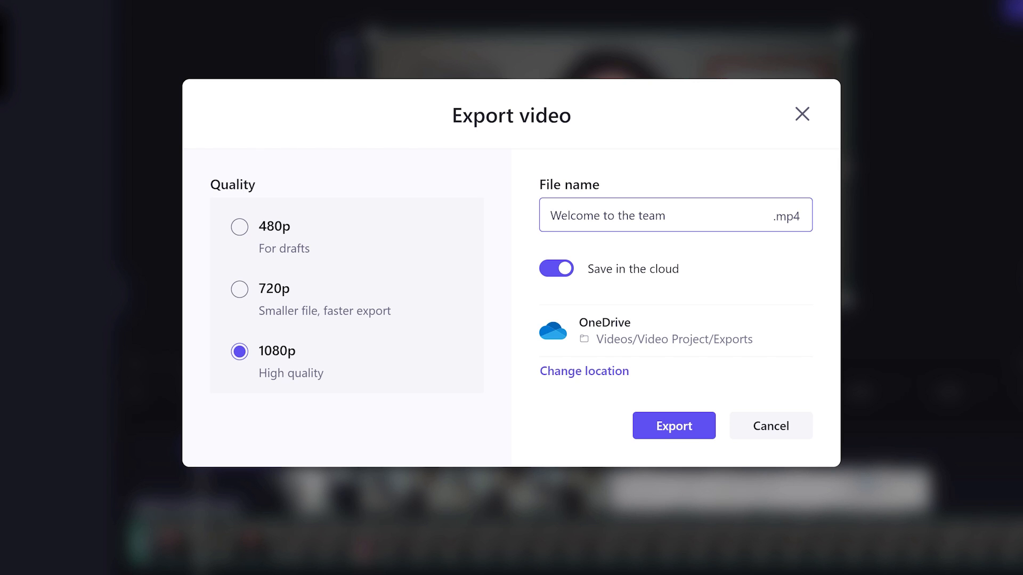
left_click(673, 425)
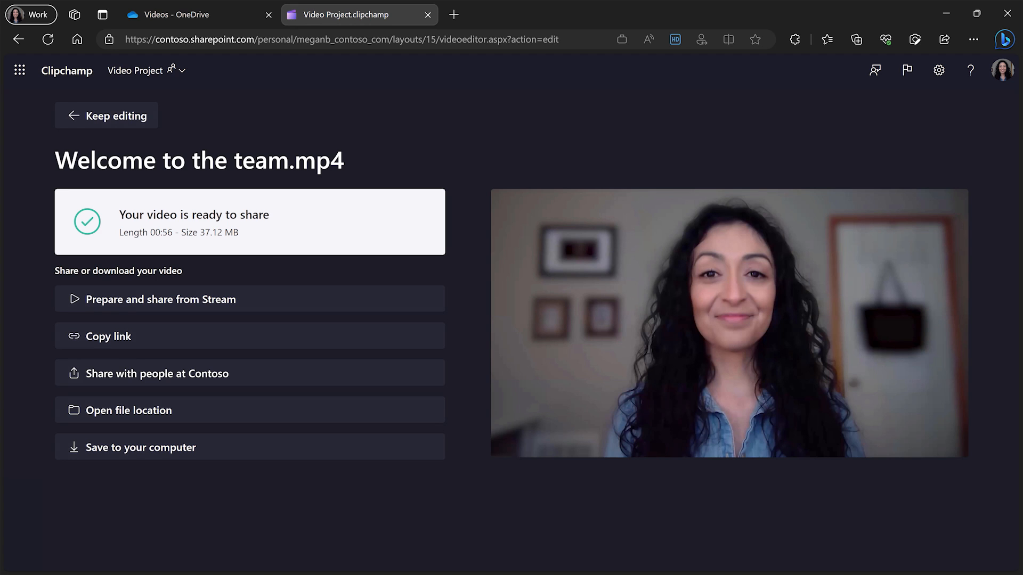
mouse_move(408, 304)
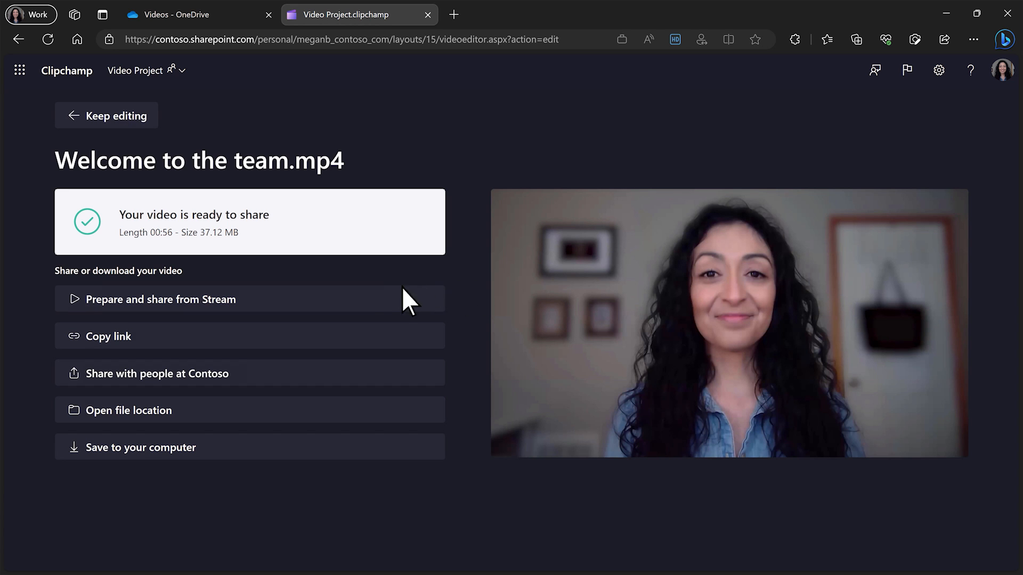
left_click(160, 299)
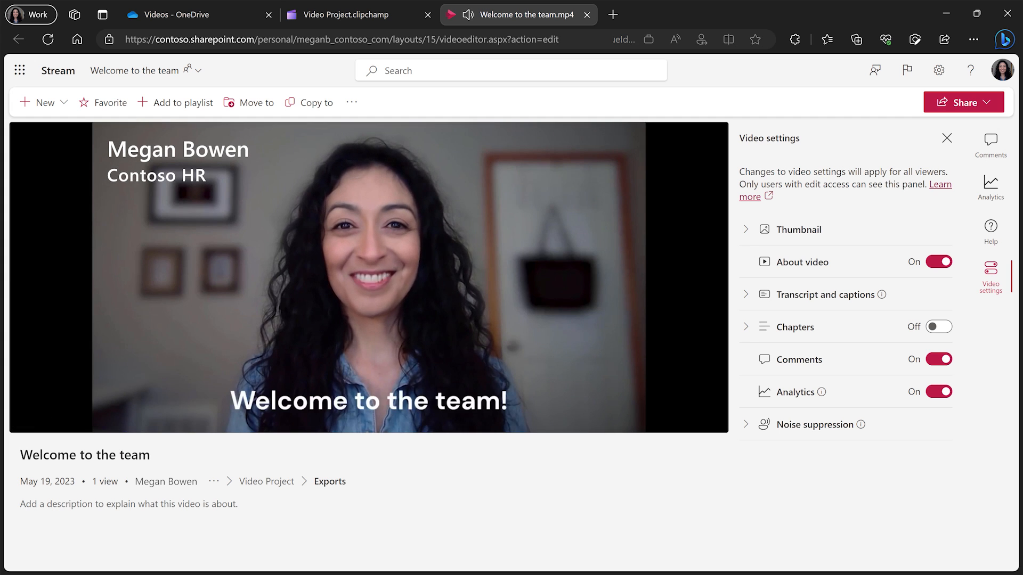